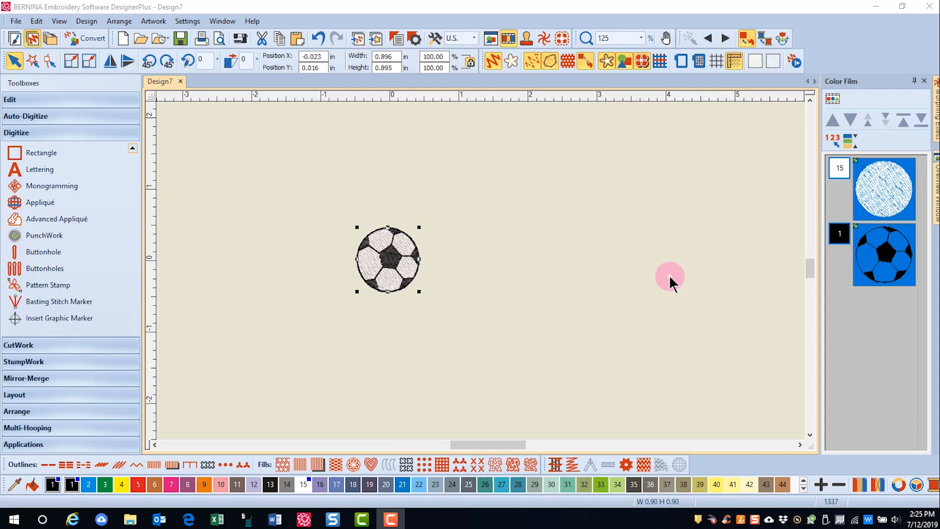
pyautogui.moveTo(663, 285)
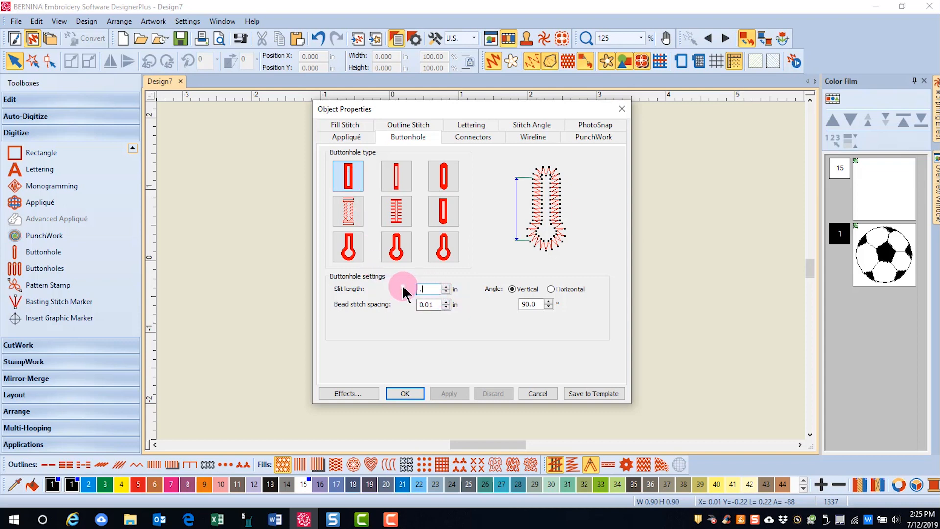
# Set buttonhole slit length to 0.65 in with Horizontal angle and confirm
pyautogui.write('.65')
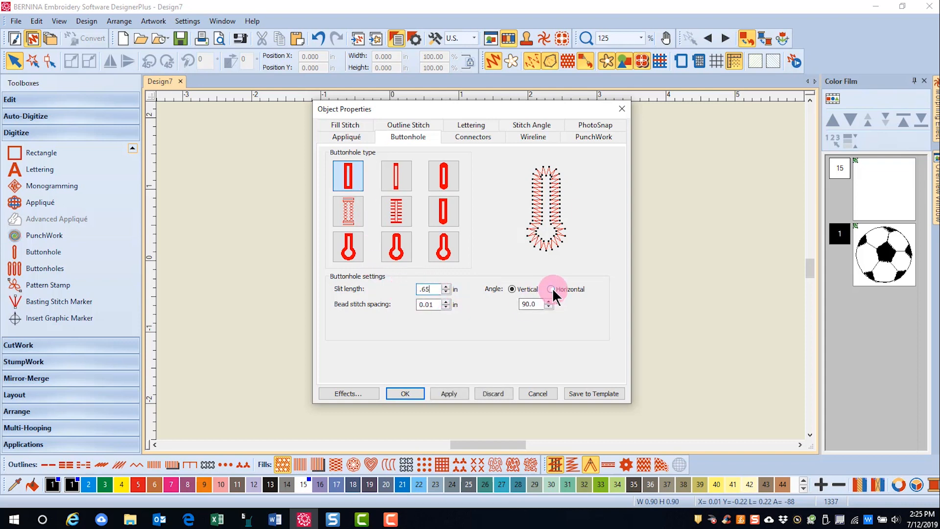
pyautogui.click(551, 289)
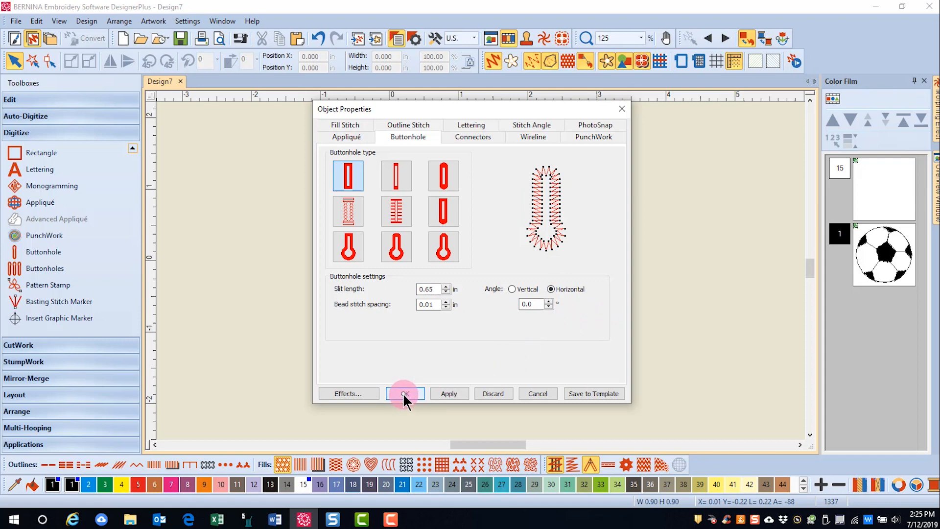
pyautogui.click(404, 394)
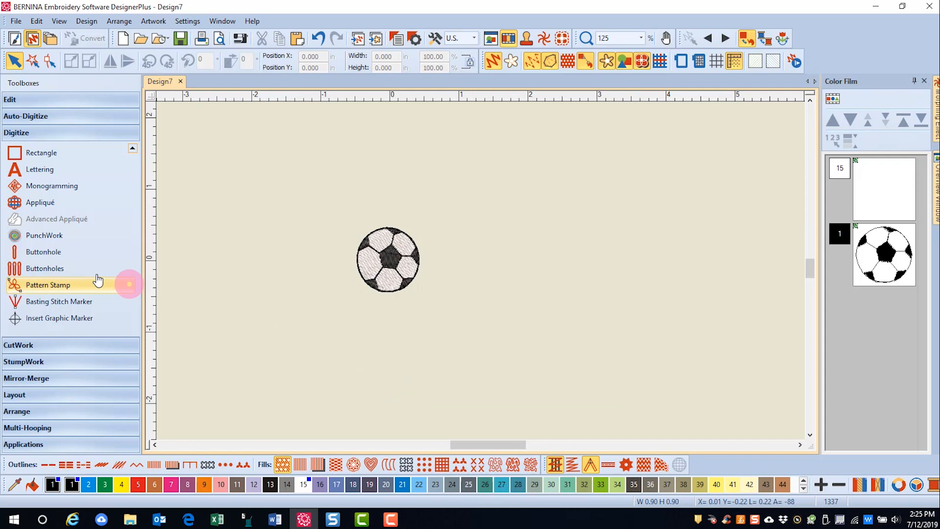
pyautogui.moveTo(43, 252)
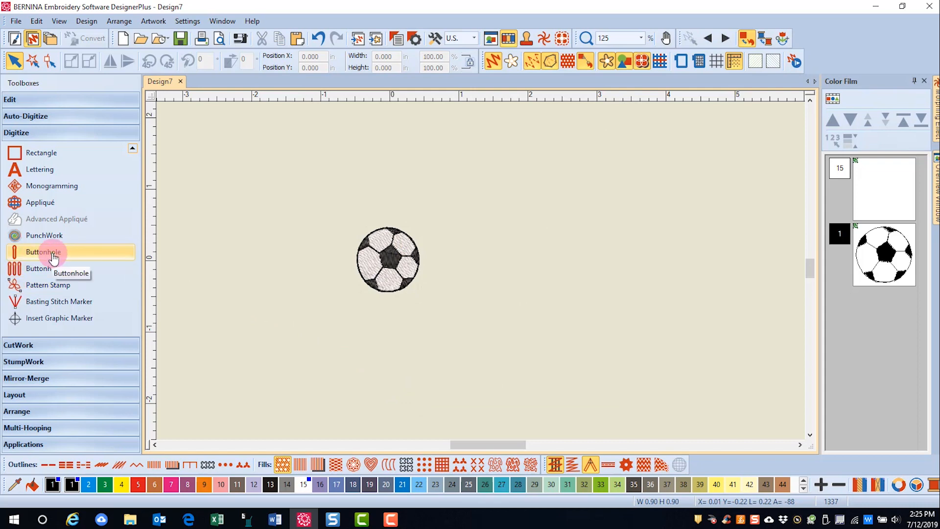
# Digitize a horizontal buttonhole across the soccer ball with the Buttonhole tool
pyautogui.click(43, 252)
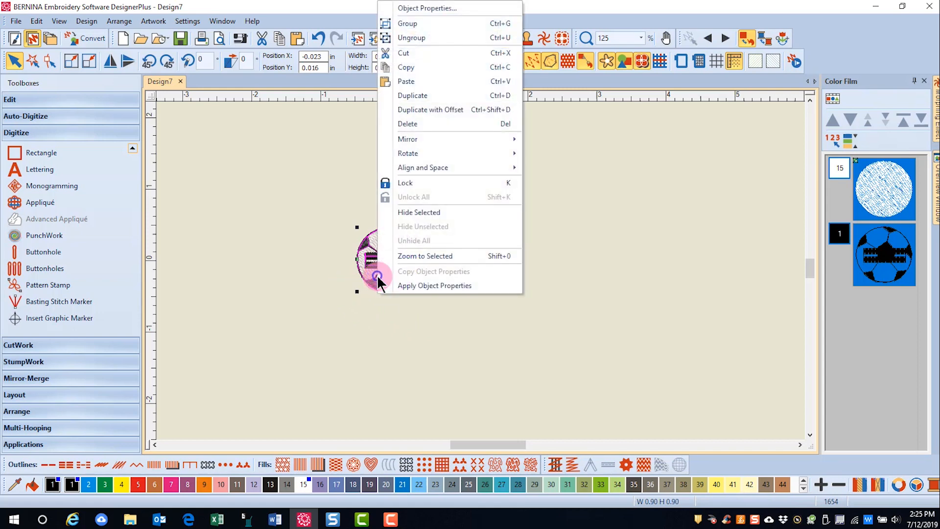
pyautogui.moveTo(423, 168)
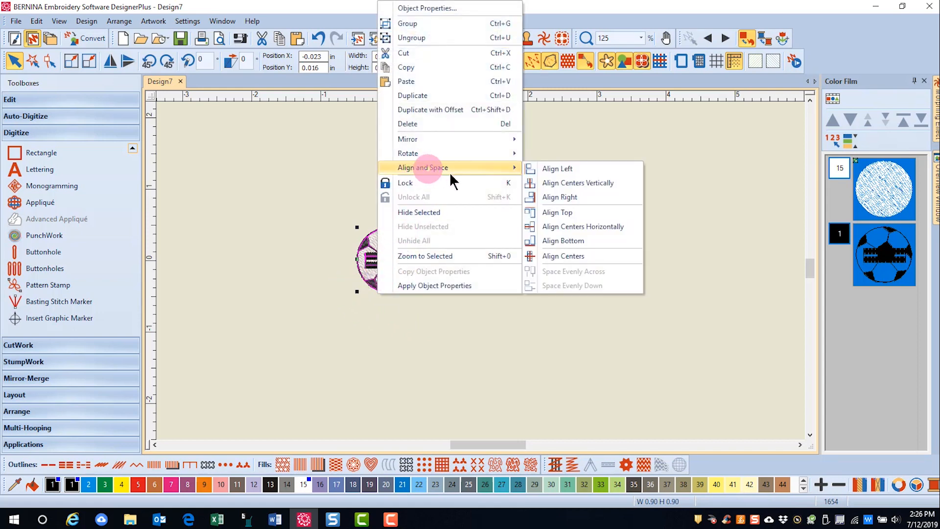
pyautogui.moveTo(576, 264)
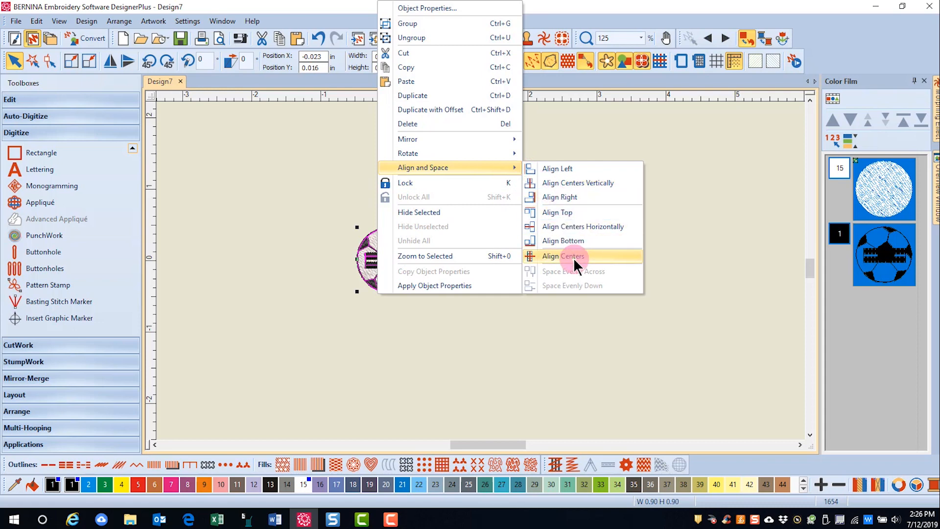
# Align the buttonhole and soccer ball on their centers via Align Centers
pyautogui.click(562, 256)
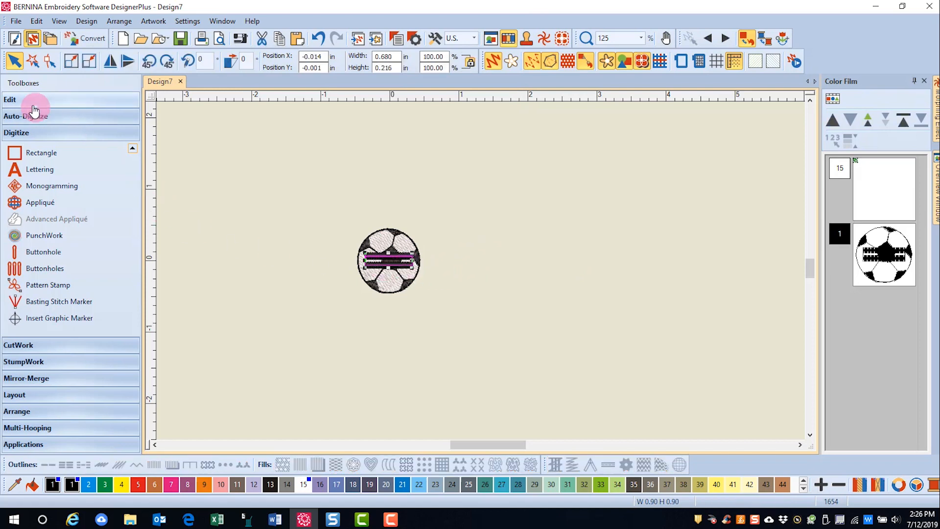
# Apply Remove Overlaps from the Edit toolbox to clear ball stitches under the buttonhole
pyautogui.click(9, 100)
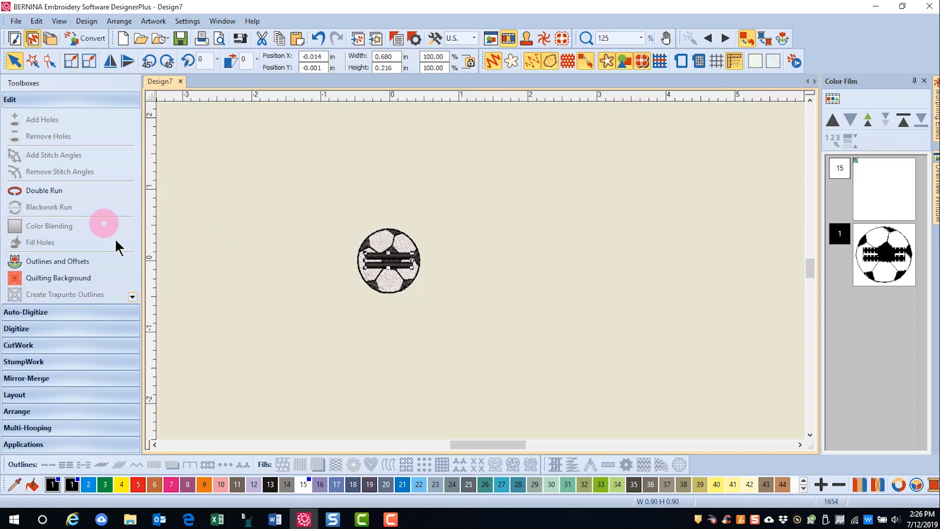
pyautogui.scroll(-3)
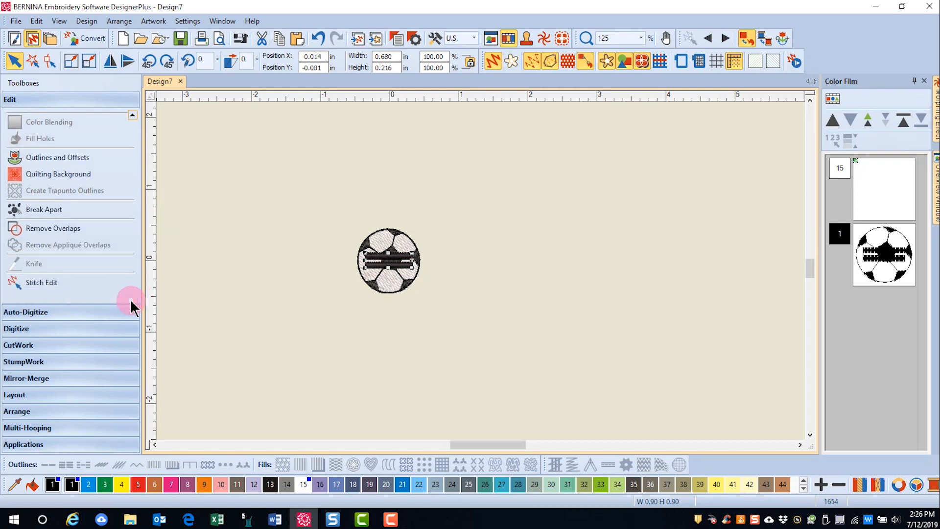
pyautogui.moveTo(52, 228)
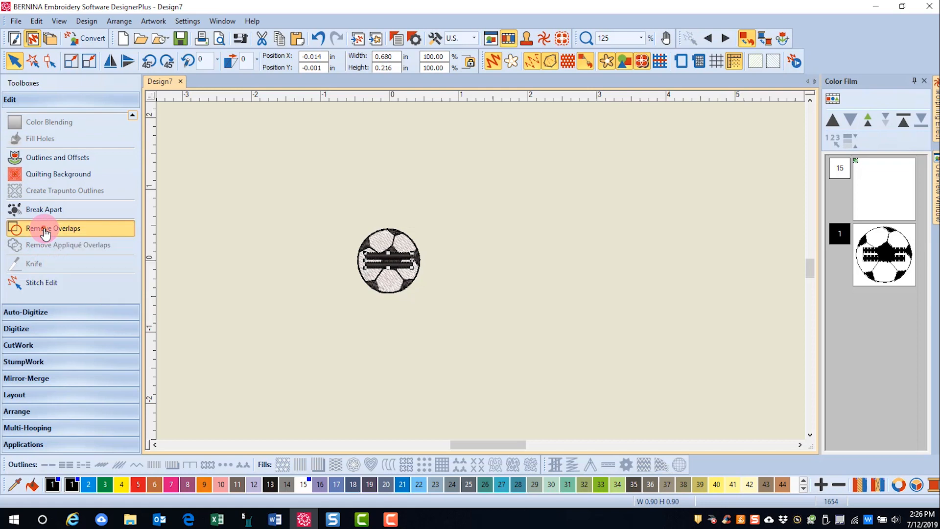
pyautogui.click(52, 229)
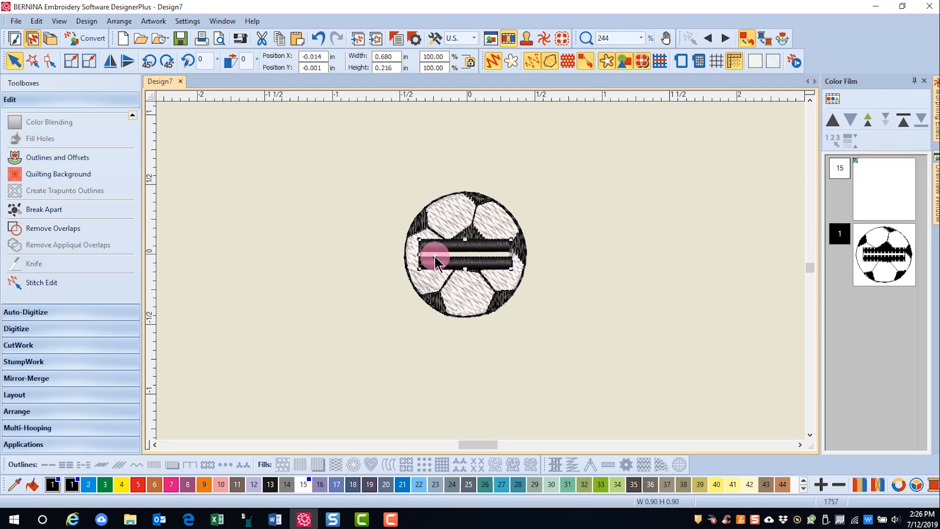
# Group the soccer ball and its buttonhole into one object
pyautogui.scroll(-3)
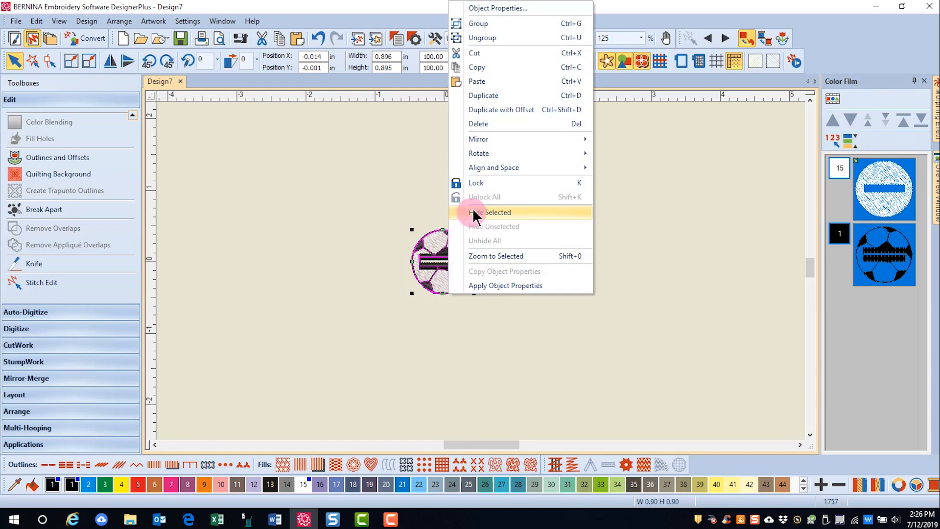
pyautogui.click(491, 212)
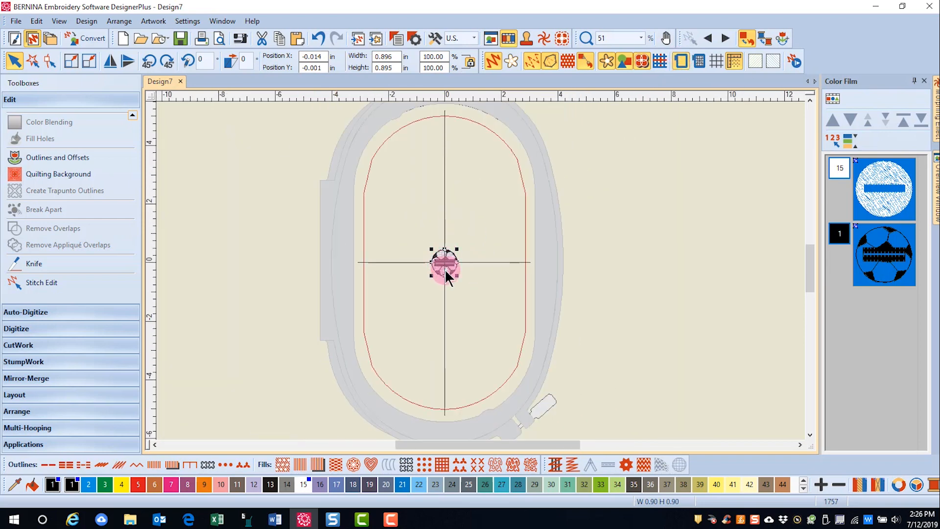
# Ctrl-drag duplicates of the grouped ball to the top and bottom of the hoop
pyautogui.moveTo(443, 263); pyautogui.dragTo(446, 147)
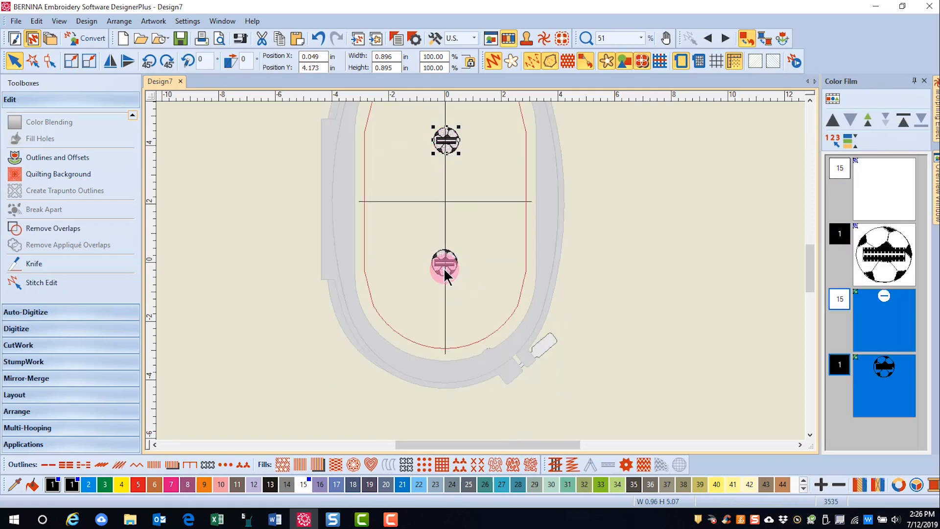
pyautogui.moveTo(443, 266); pyautogui.dragTo(444, 347)
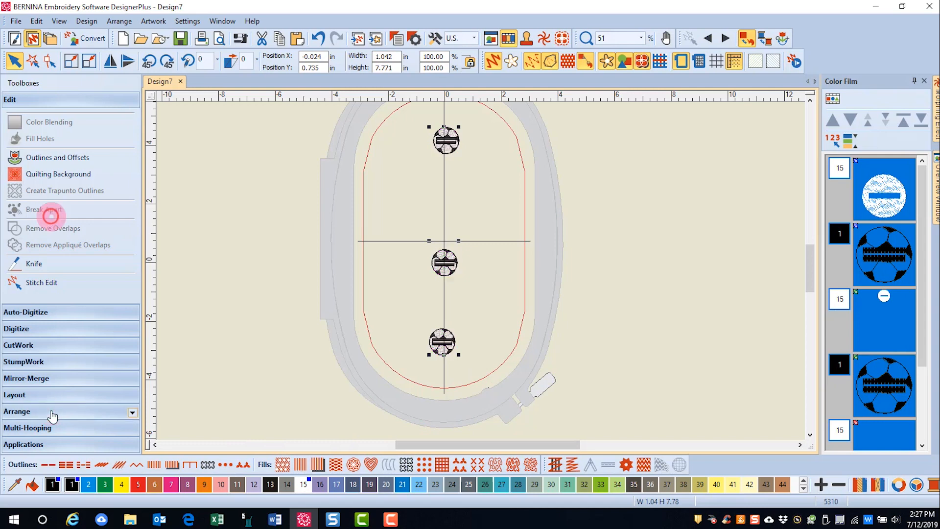
# Space the three selected ball designs evenly down with the Arrange toolbox
pyautogui.click(17, 414)
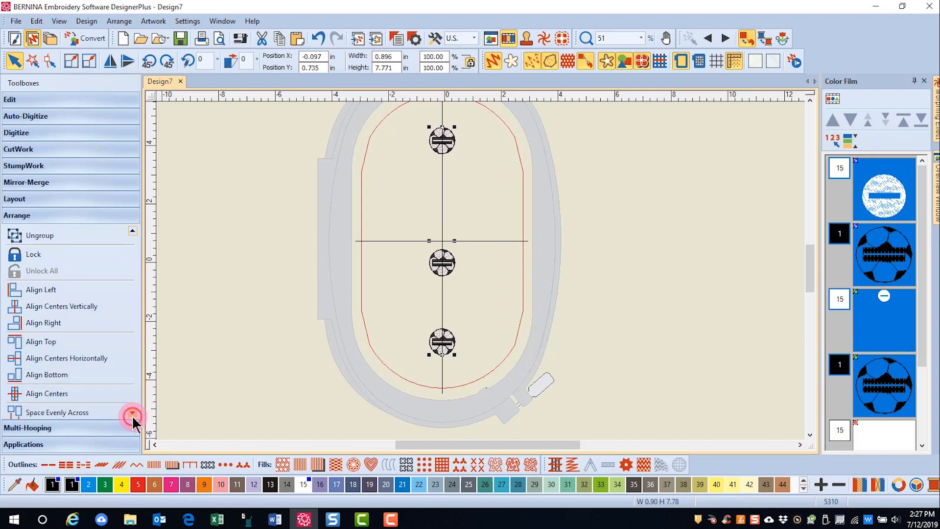
pyautogui.click(132, 417)
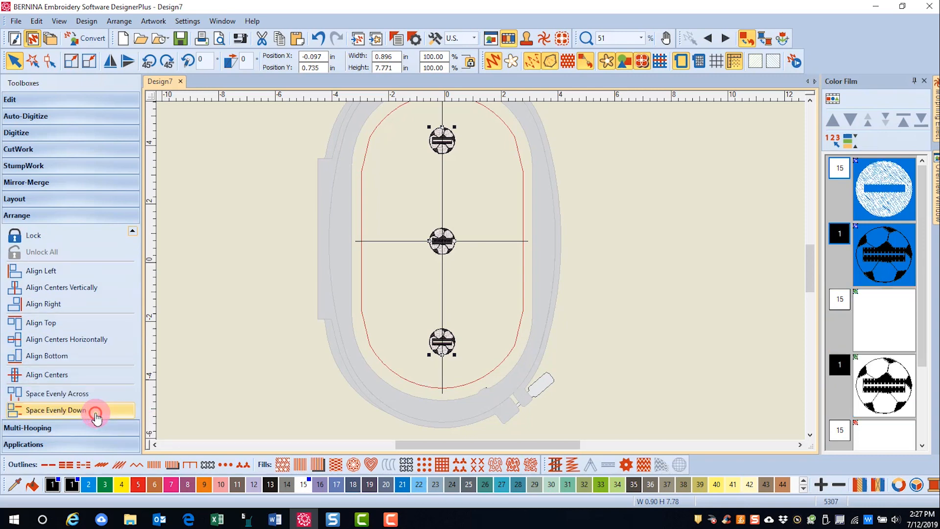
pyautogui.click(55, 409)
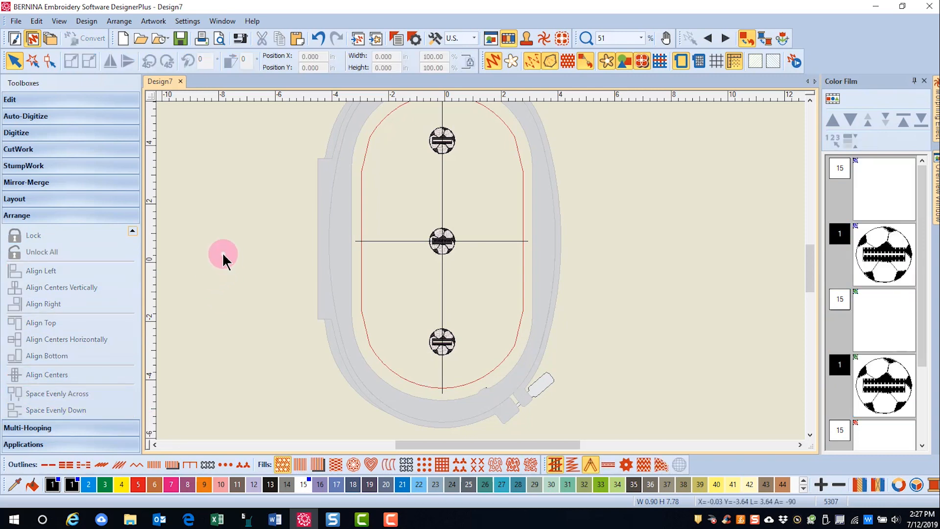